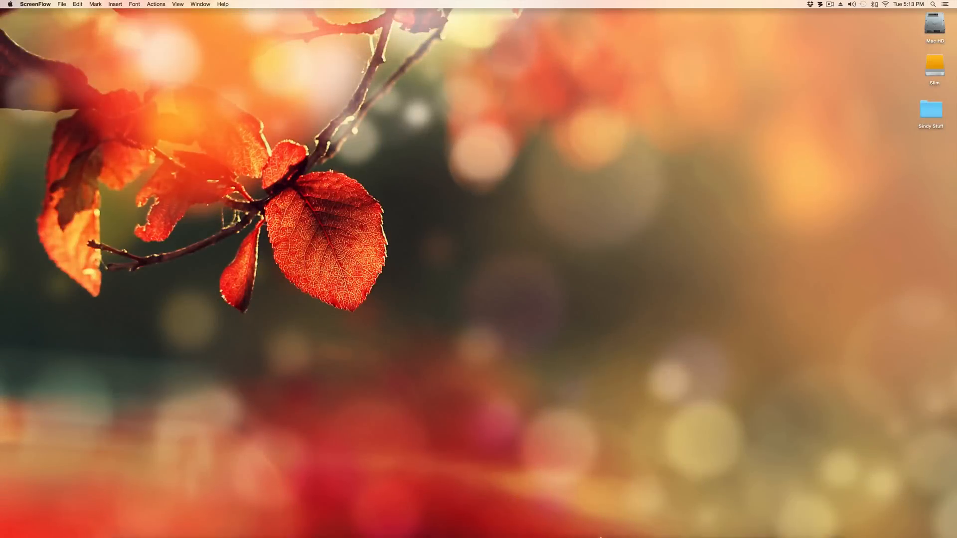
# Step: Create a new project with a Komplete Kontrol software instrument track
pyautogui.click(51, 3)
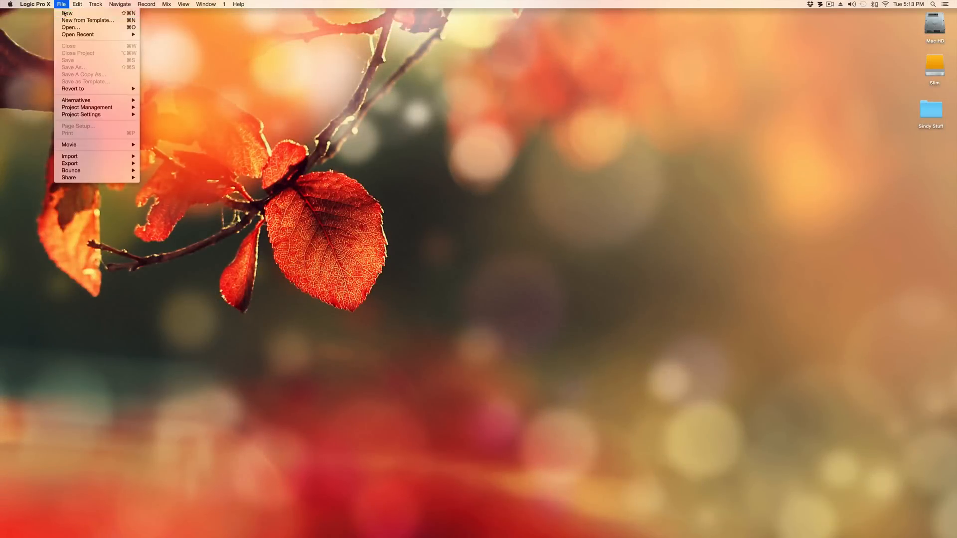
pyautogui.click(65, 11)
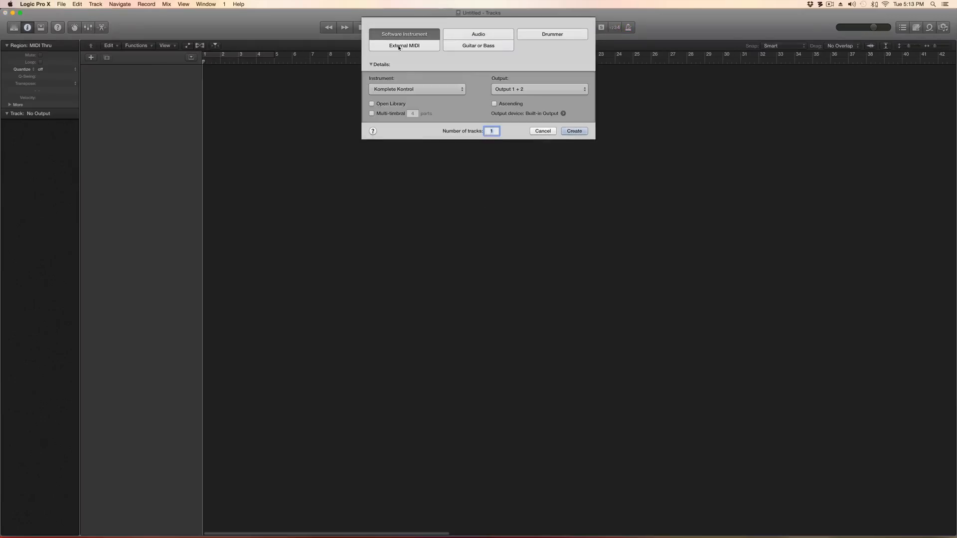
pyautogui.click(574, 131)
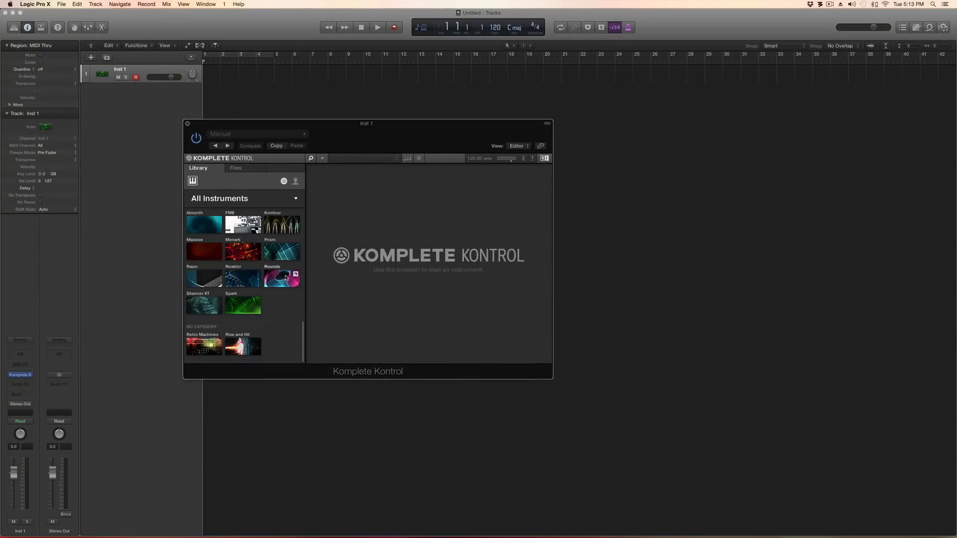
# Step: Load the Reaktor Rounds instrument from the Komplete Kontrol library
pyautogui.click(282, 279)
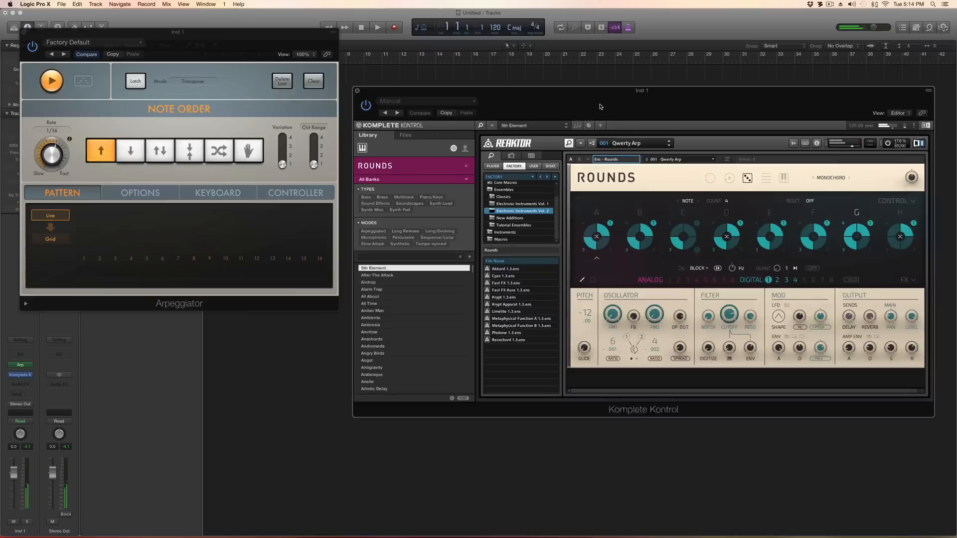
# Step: Step through Rounds presets Buzz, Tranquility, Aviation and Walker Arp to Multicolor Arp
pyautogui.click(665, 151)
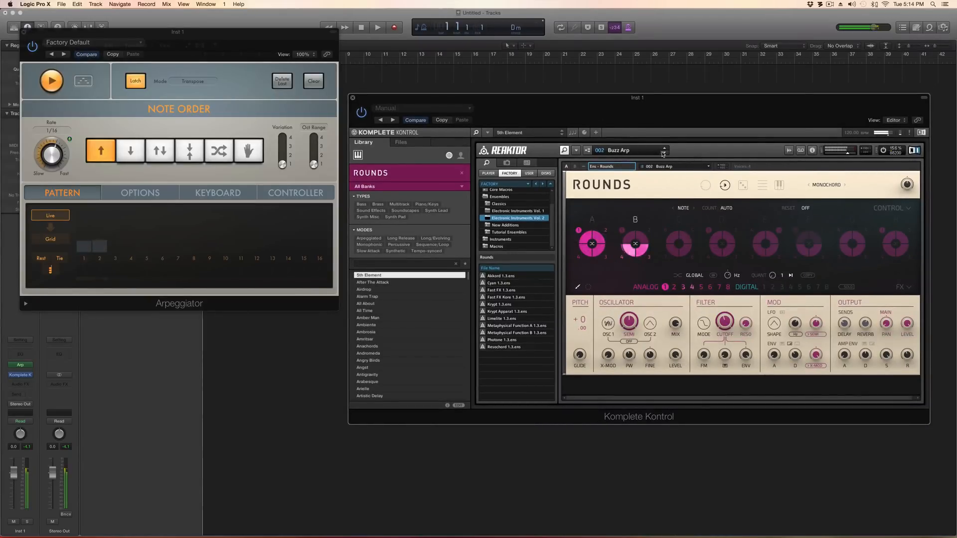
pyautogui.click(664, 150)
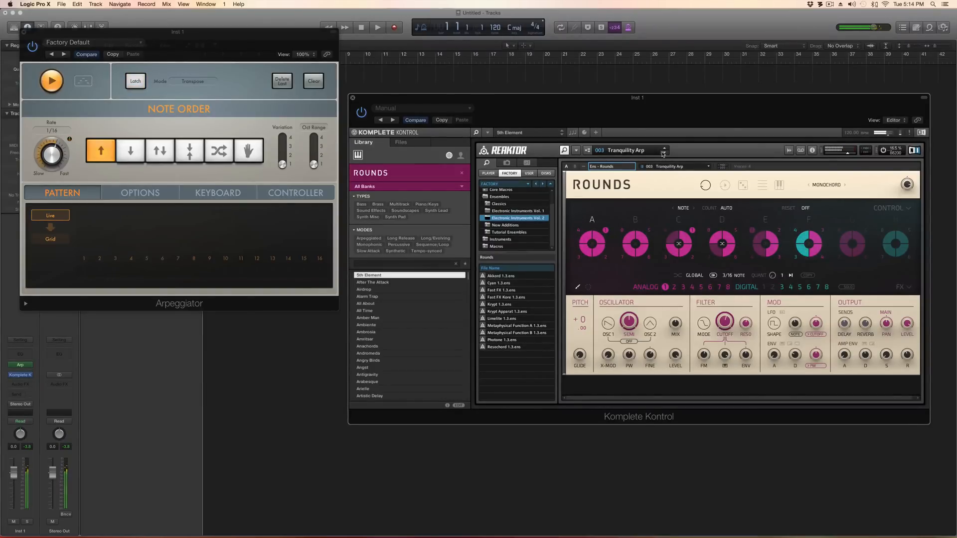
pyautogui.click(664, 150)
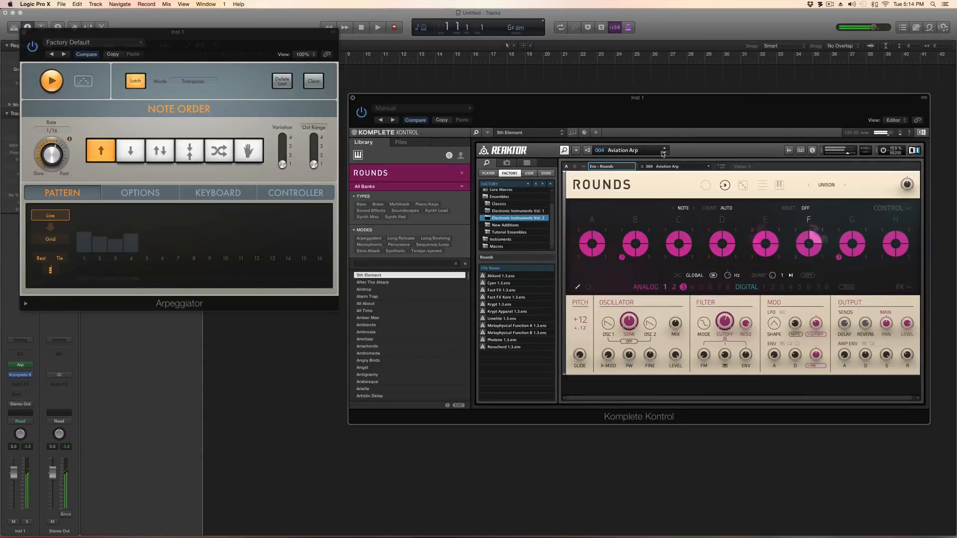
pyautogui.click(664, 149)
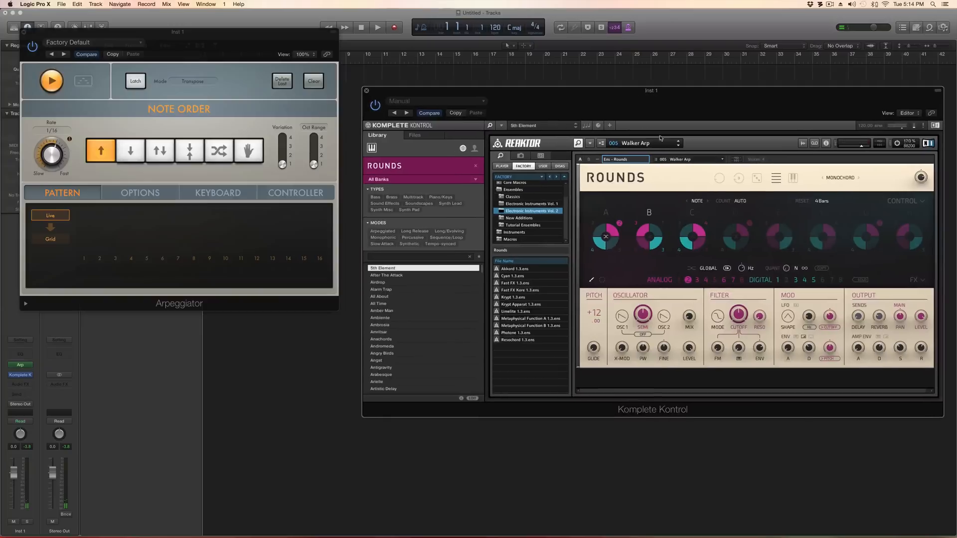
pyautogui.click(679, 145)
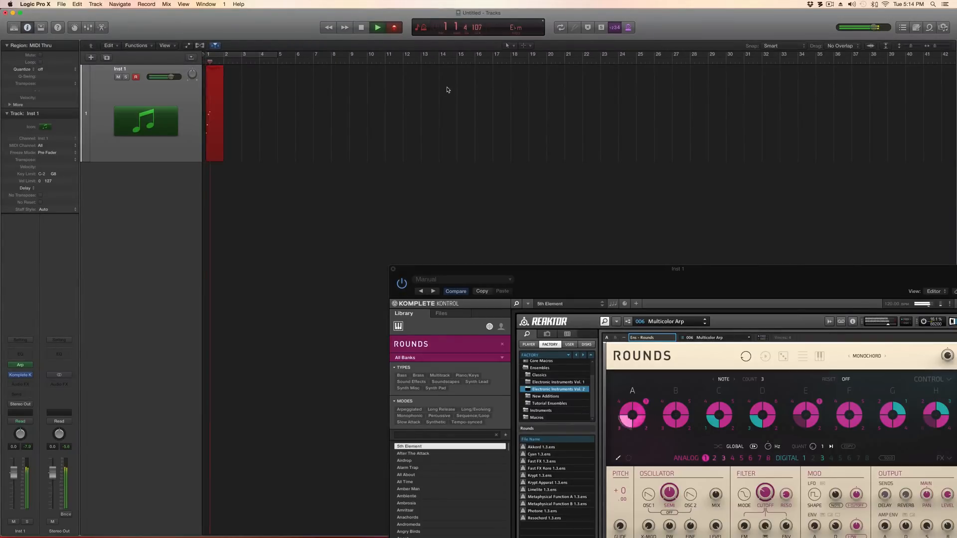
# Step: Stop recording to finish the Multicolor Arp MIDI region on Inst 1
pyautogui.click(377, 26)
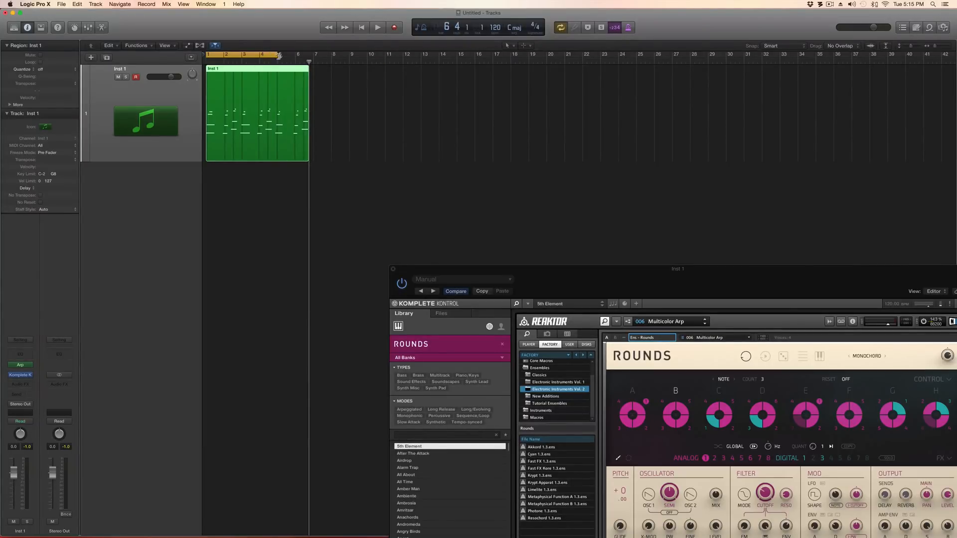
# Step: Show Inst 1's automation to record a Komplete Kontrol parameter curve
pyautogui.click(378, 27)
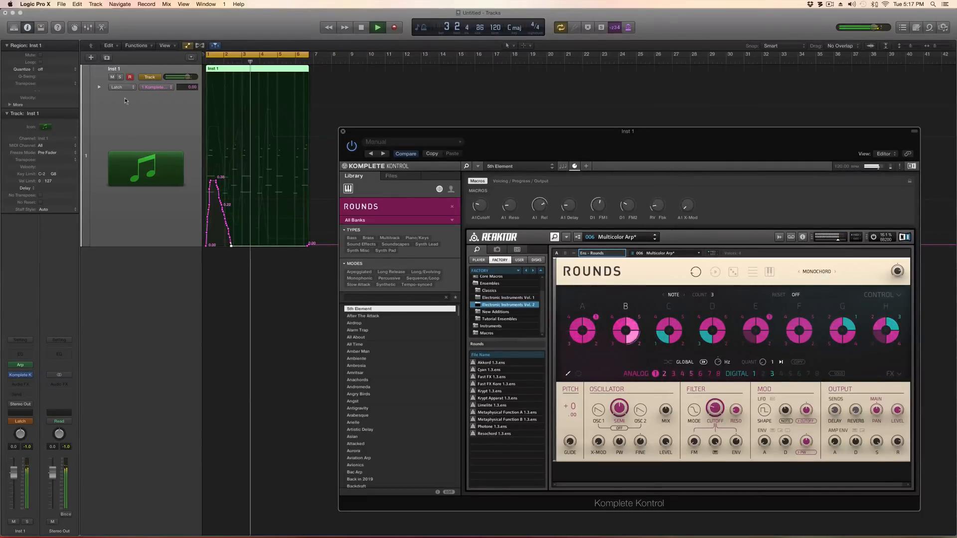
# Step: Switch the track's automation mode from Latch to Touch, then to Read
pyautogui.click(121, 86)
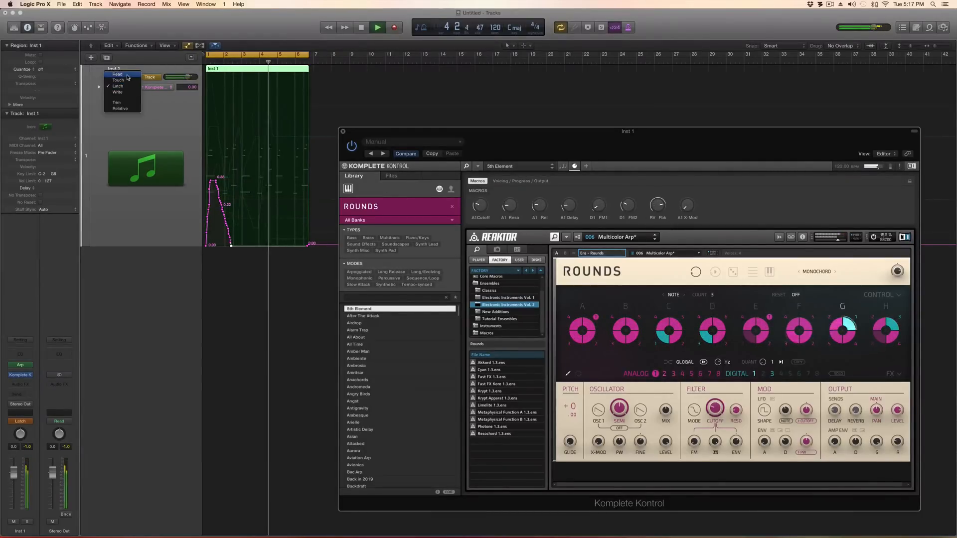
pyautogui.click(117, 80)
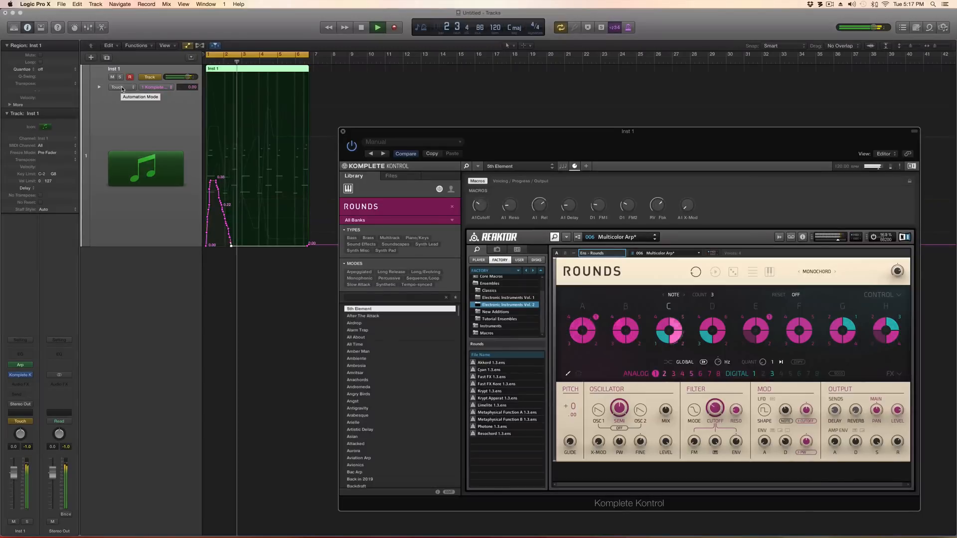
pyautogui.click(120, 87)
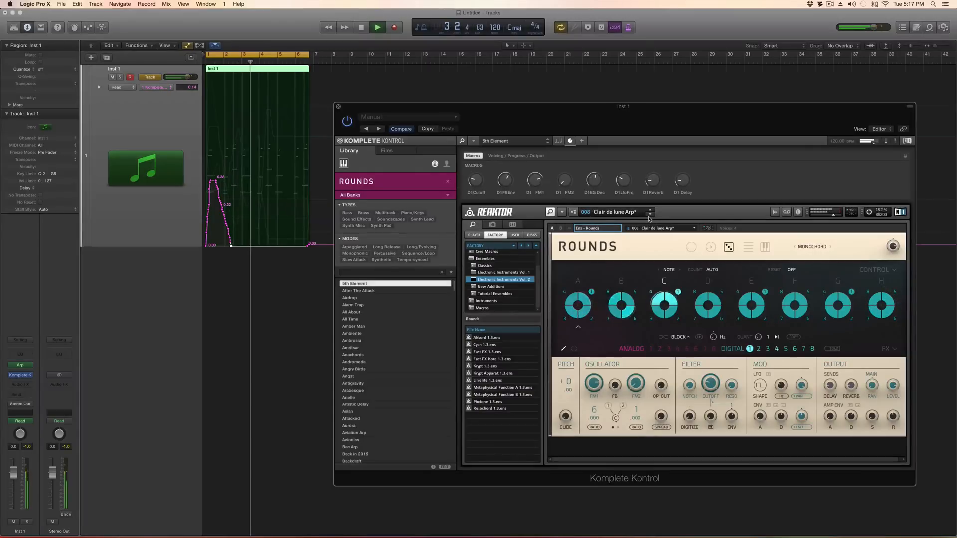
# Step: Step through Rounds presets Unisy, Bac and Softie Arp to Perplex Arp
pyautogui.click(650, 212)
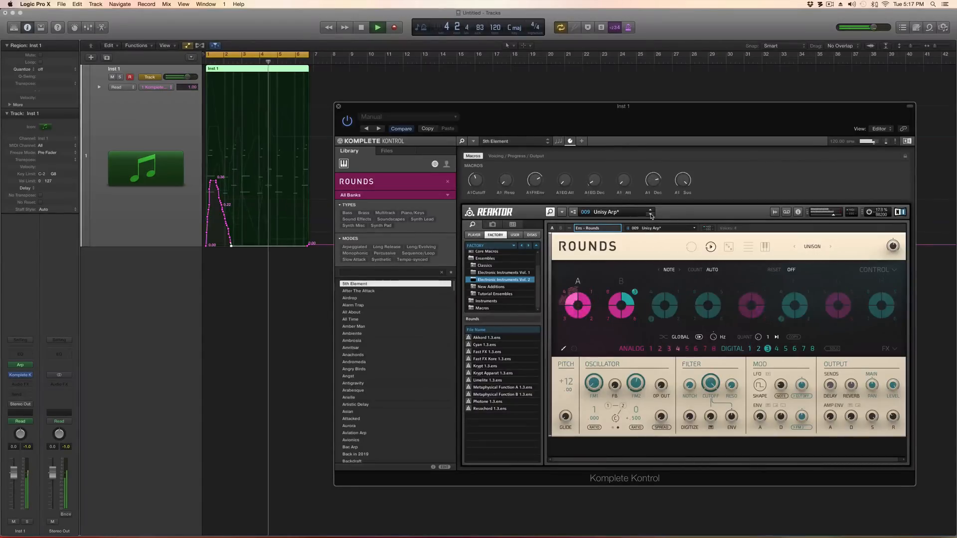
pyautogui.click(650, 210)
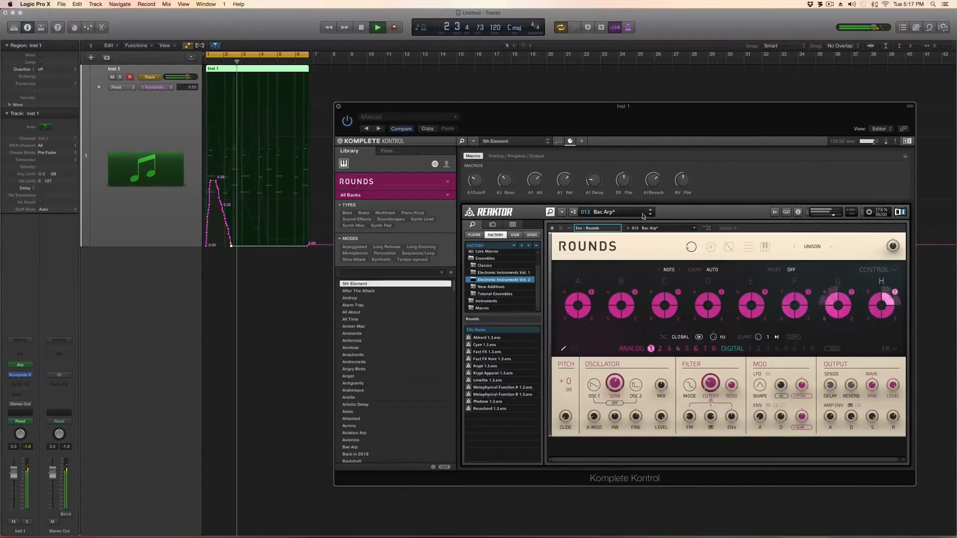
pyautogui.click(650, 212)
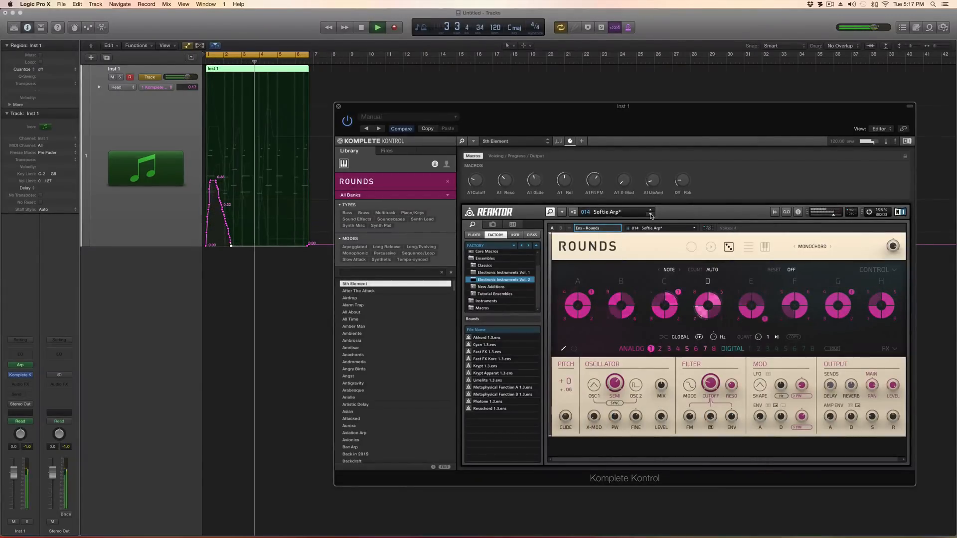
pyautogui.click(648, 212)
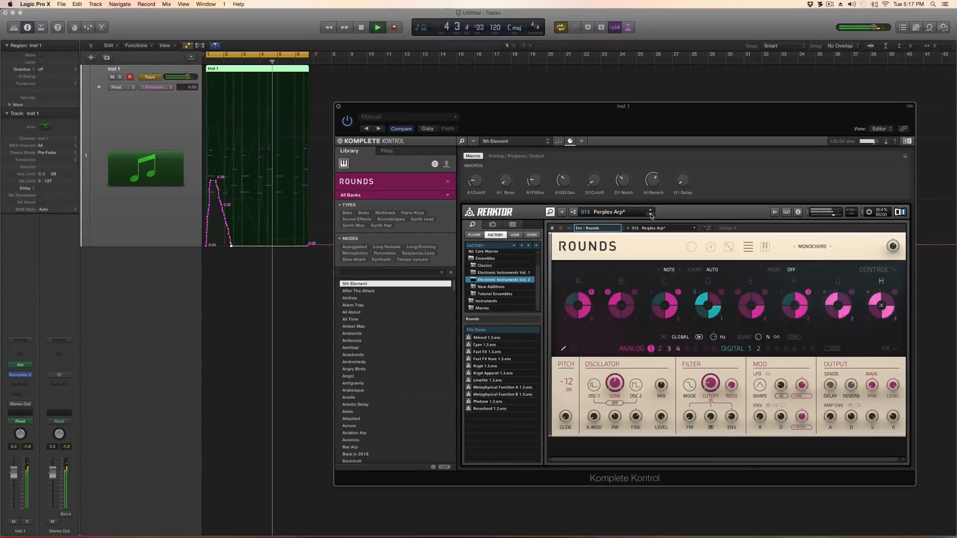